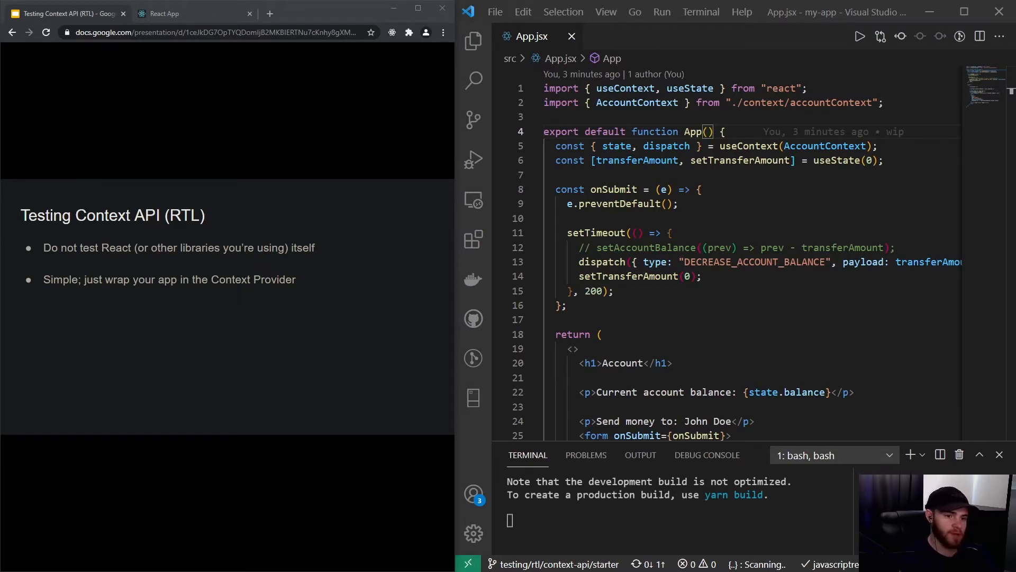
Step: Send a transfer of 55 from the running React app's account balance and review the result
{"action": "left_click", "coordinate": [164, 13]}
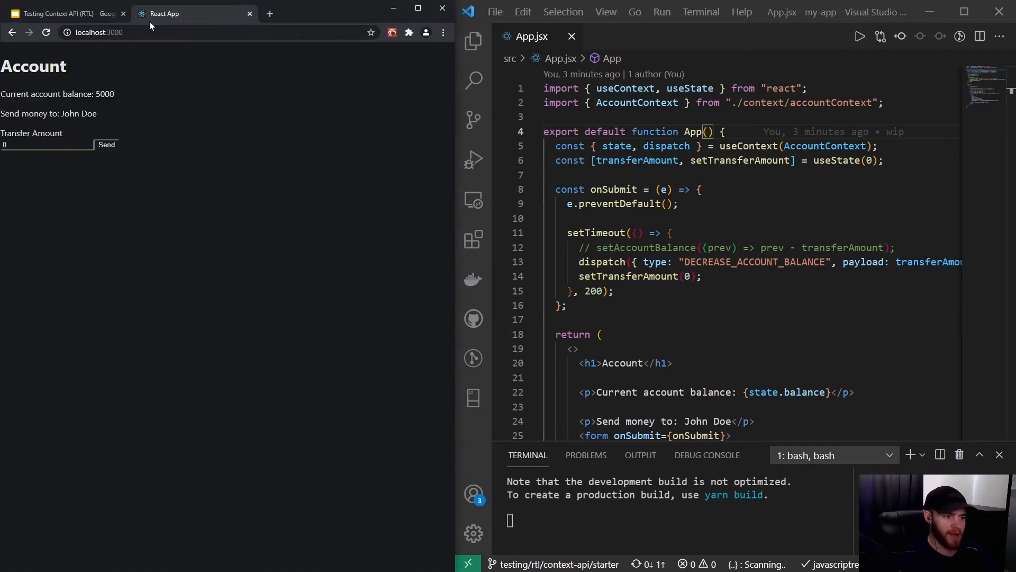
{"action": "mouse_move", "coordinate": [93, 125]}
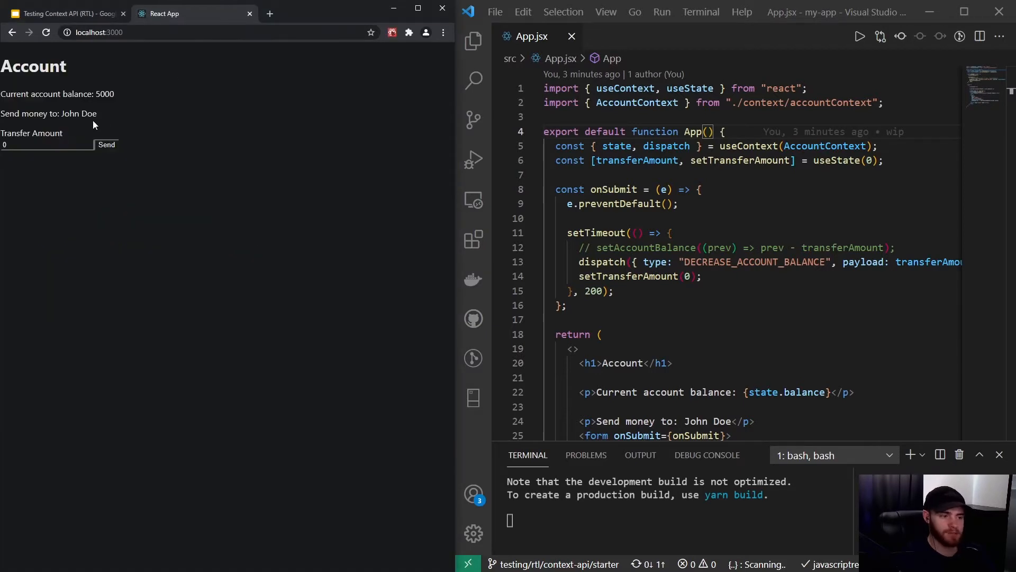
{"action": "type", "text": "55"}
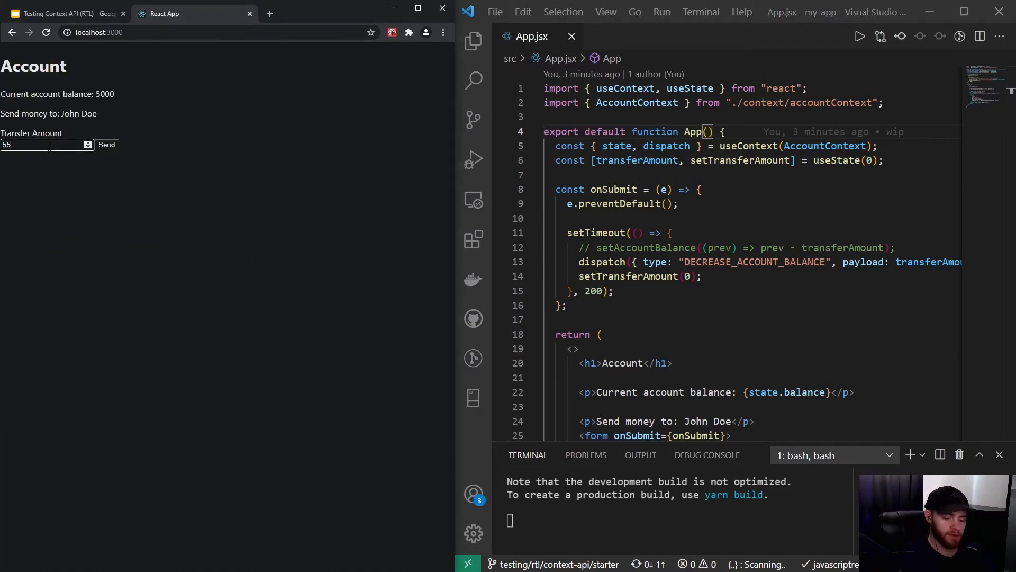
{"action": "left_click", "coordinate": [106, 145]}
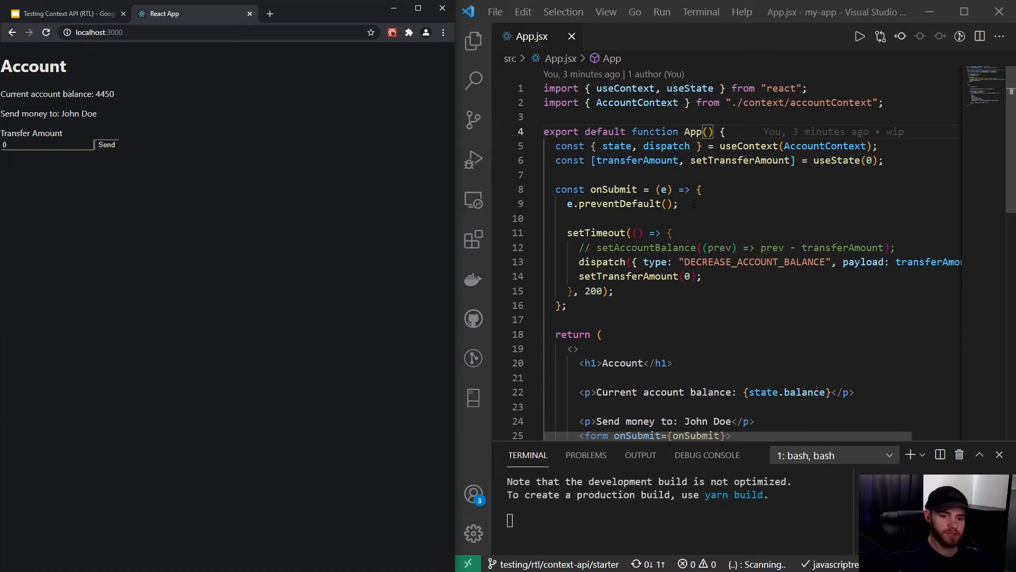
{"action": "scroll", "scroll_direction": "down", "scroll_amount": 3}
{"action": "type", "text": "a"}
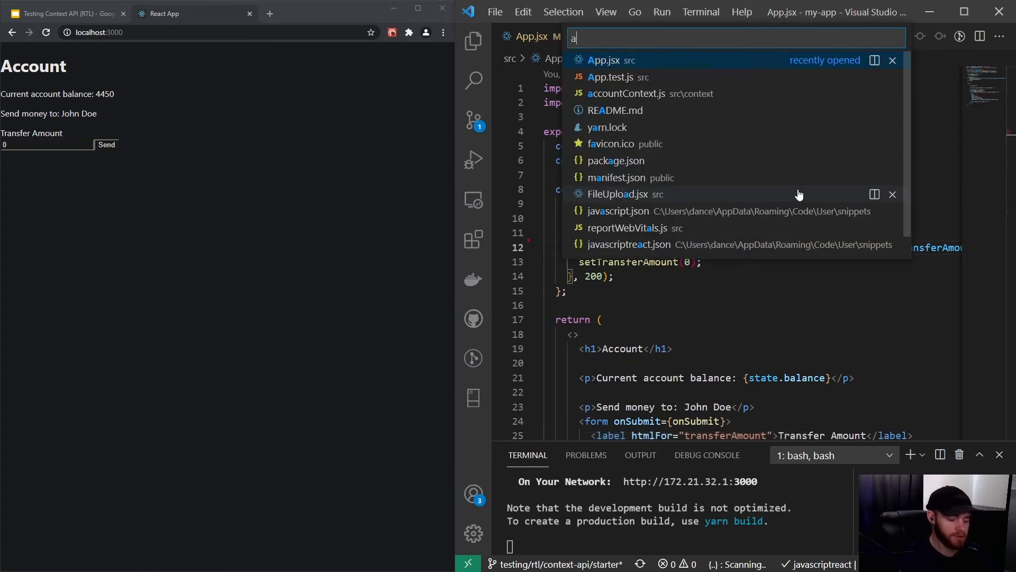
Step: Review accountContext.js, then bring up index.js through quick file search
{"action": "left_click", "coordinate": [624, 93]}
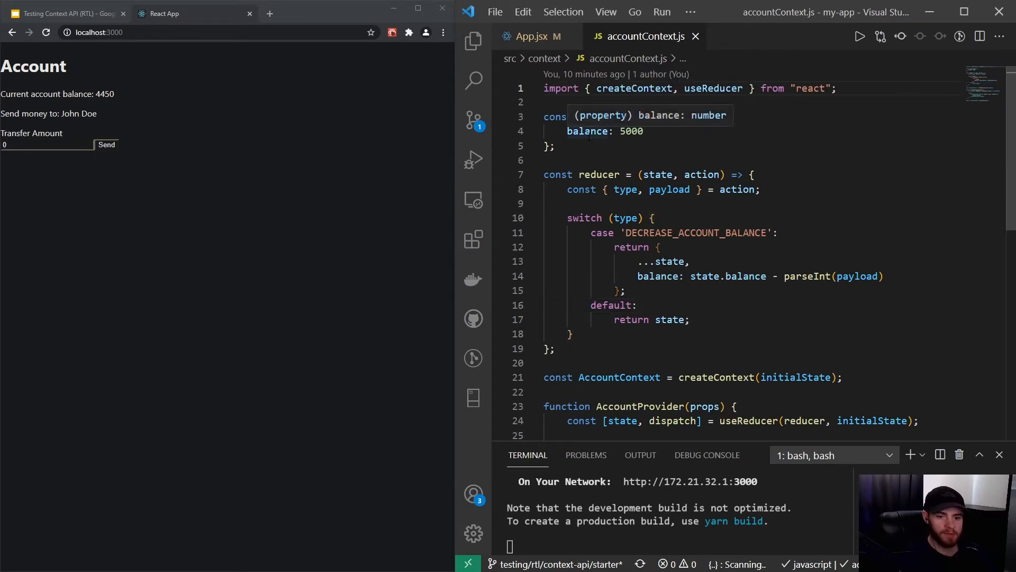
{"action": "scroll", "scroll_direction": "down", "scroll_amount": 3}
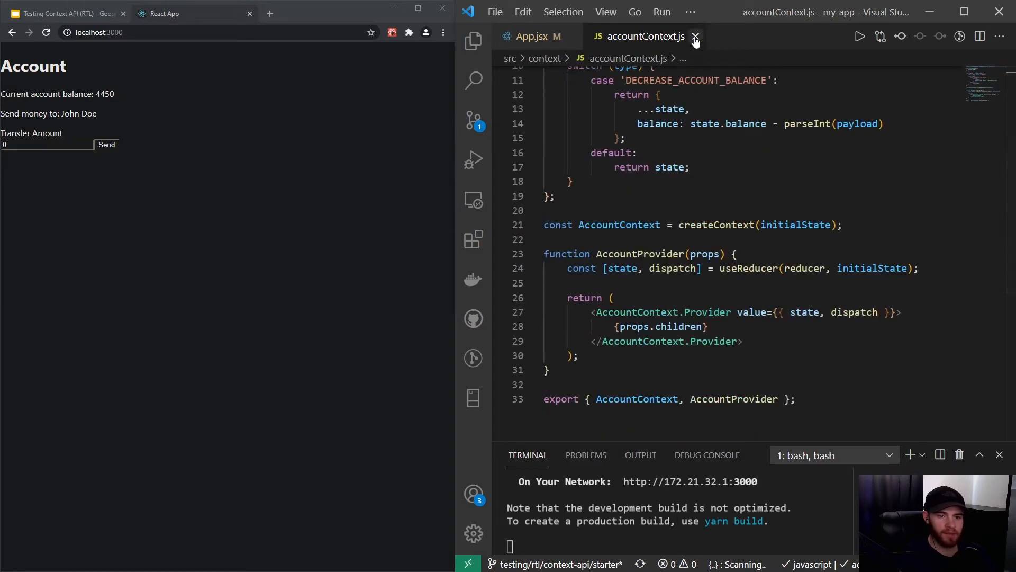
{"action": "type", "text": "ind"}
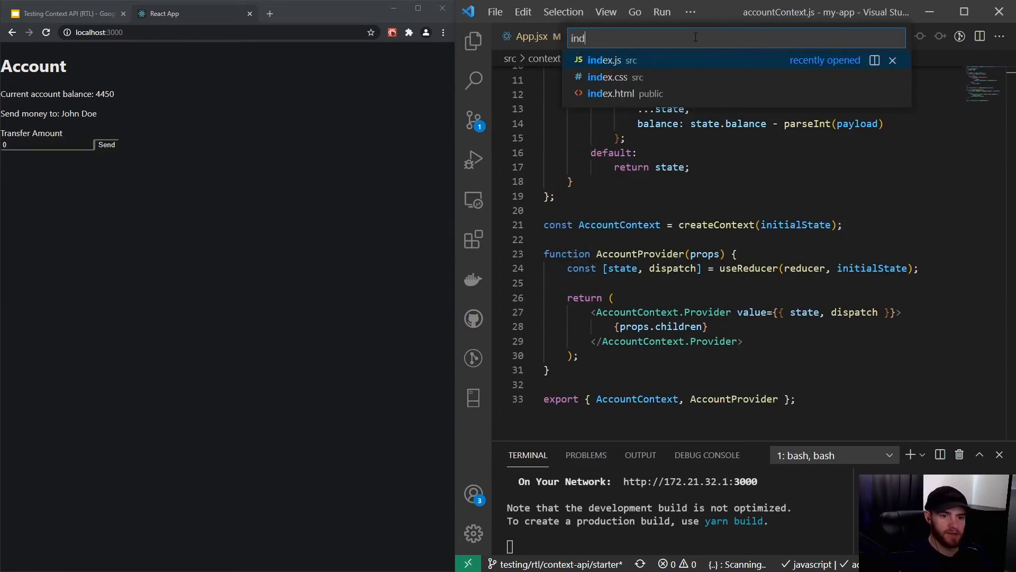
{"action": "left_click", "coordinate": [605, 60]}
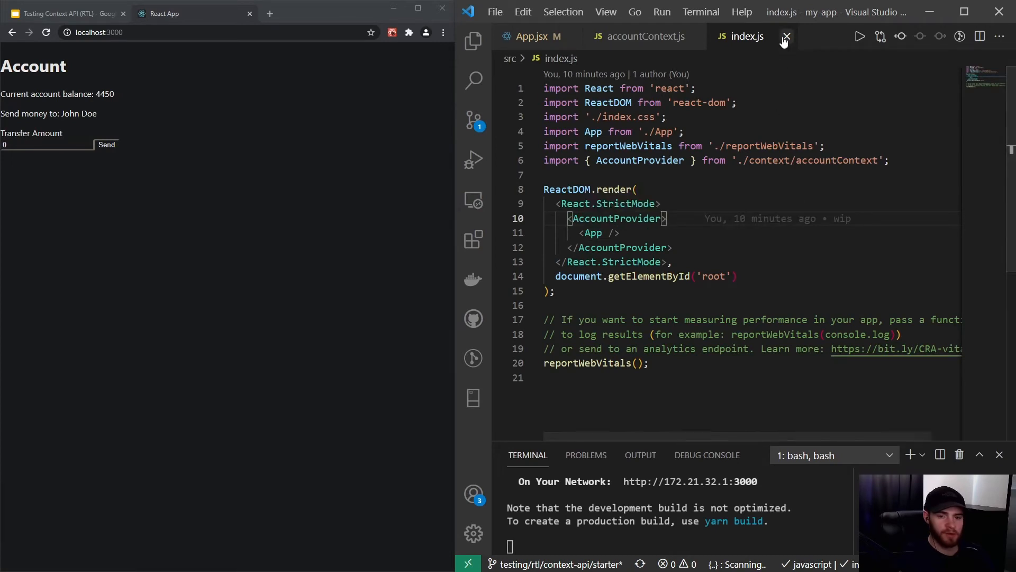
Step: Close index.js and select the state.balance expression back in App.jsx
{"action": "left_click", "coordinate": [787, 36]}
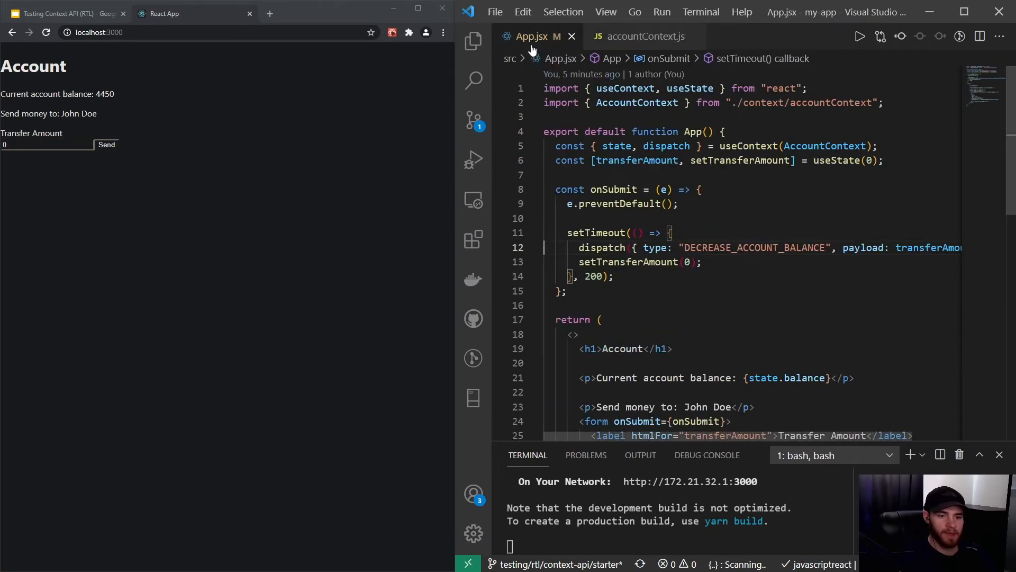
{"action": "scroll", "scroll_direction": "down", "scroll_amount": 3}
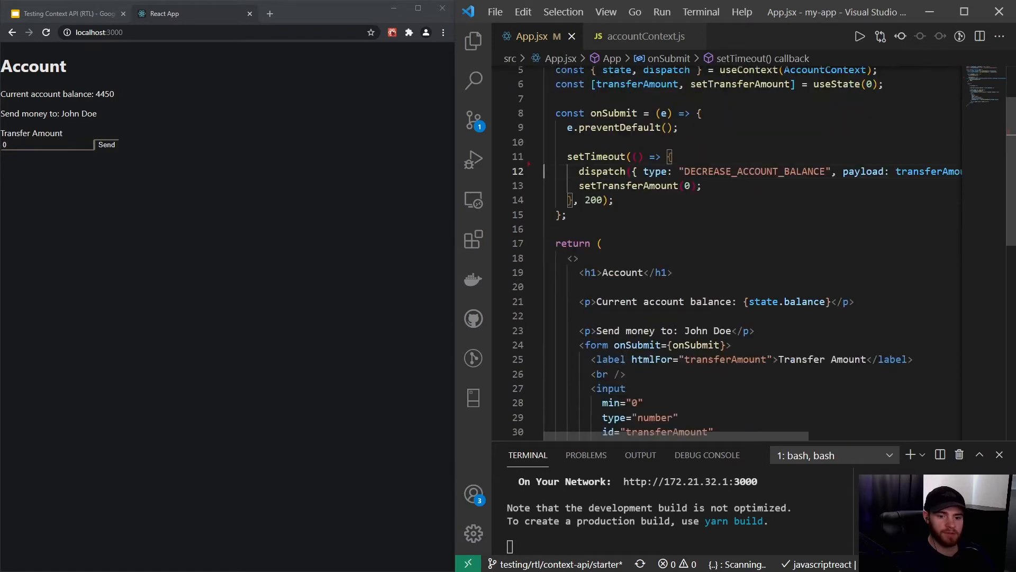
{"action": "double_click", "coordinate": [785, 301]}
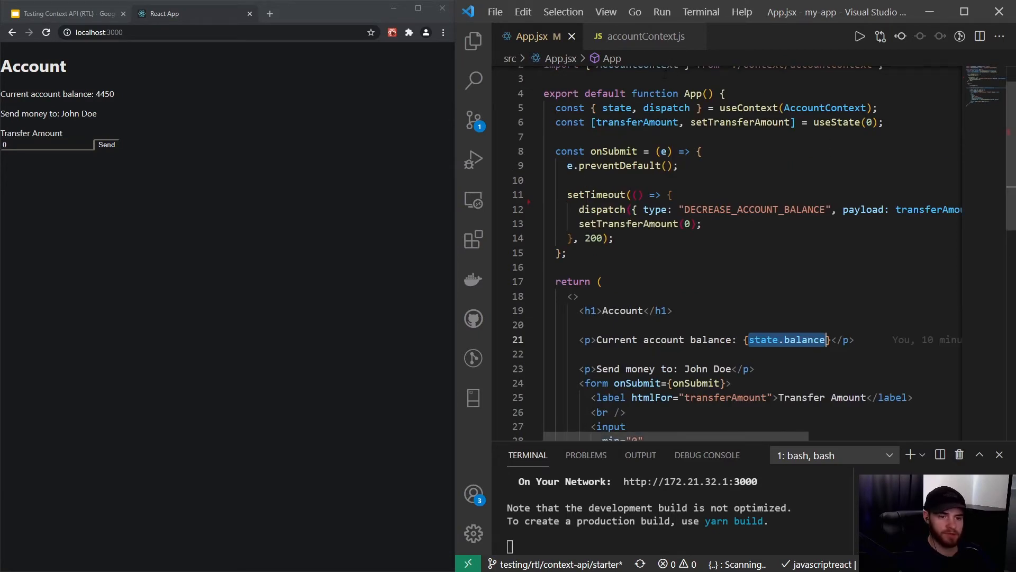
{"action": "mouse_move", "coordinate": [641, 63]}
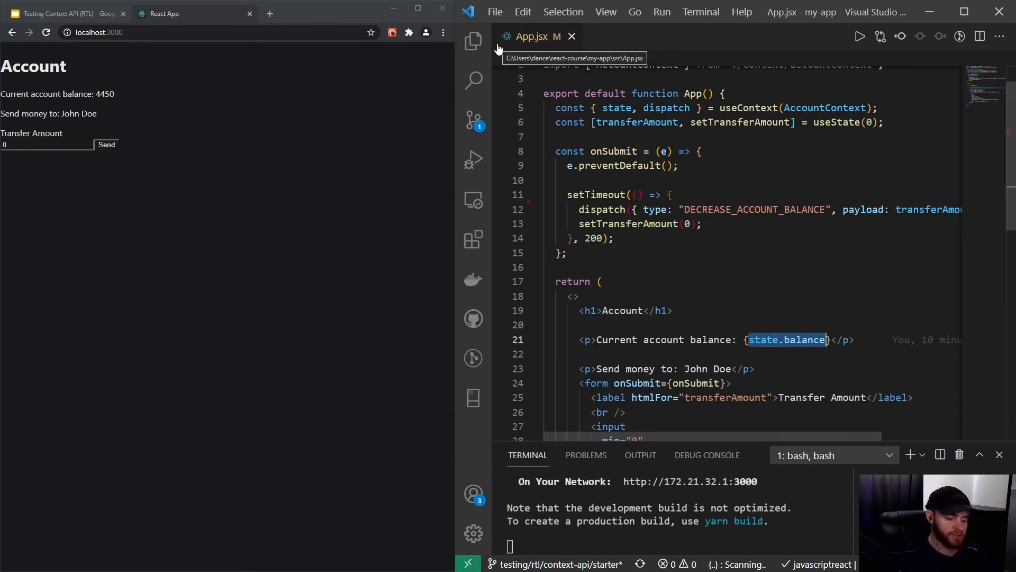
Step: Run npm test for App.test.js in a second terminal session and view the failing output
{"action": "left_click", "coordinate": [628, 36]}
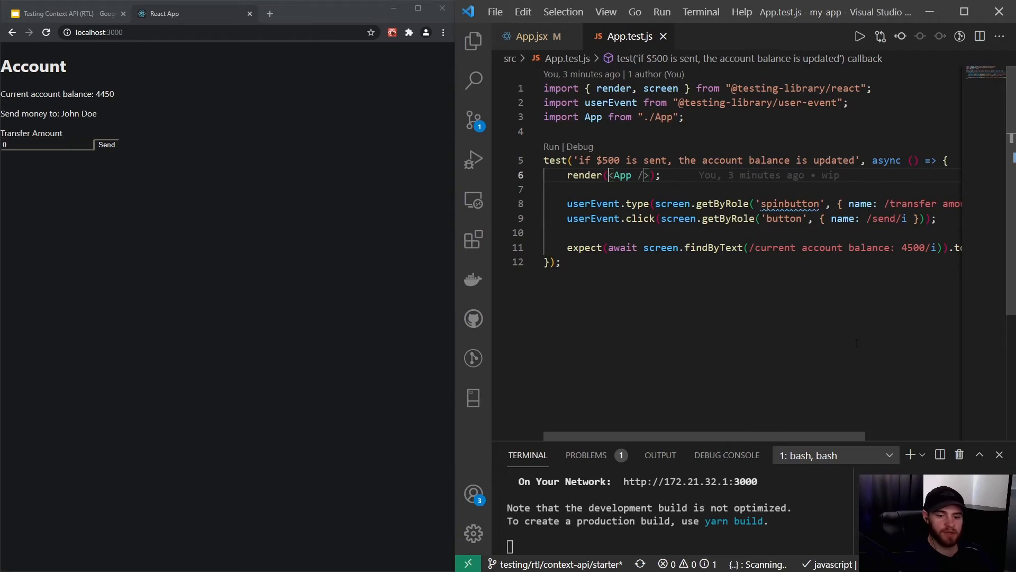
{"action": "left_click", "coordinate": [910, 454]}
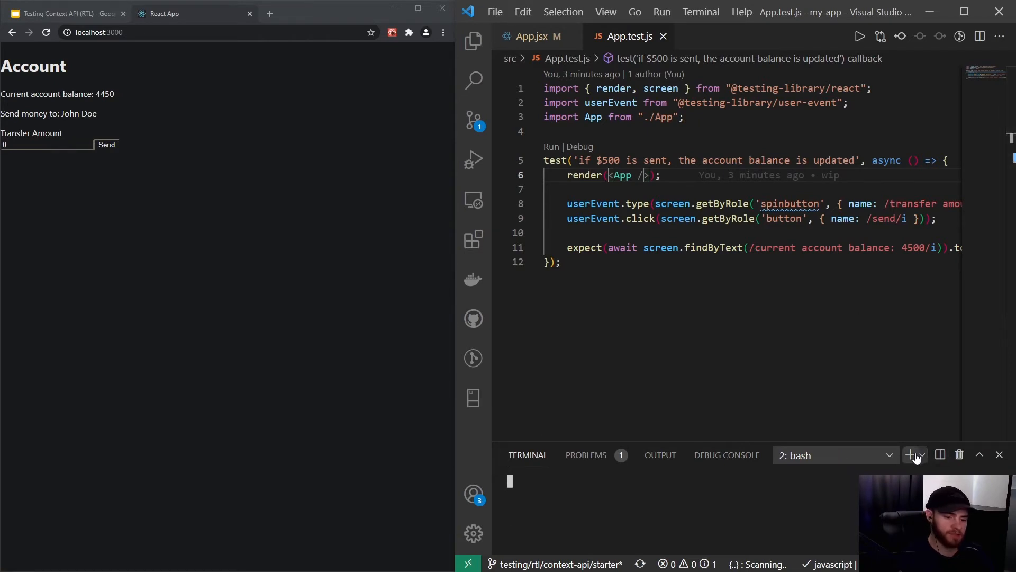
{"action": "type", "text": "npm te"}
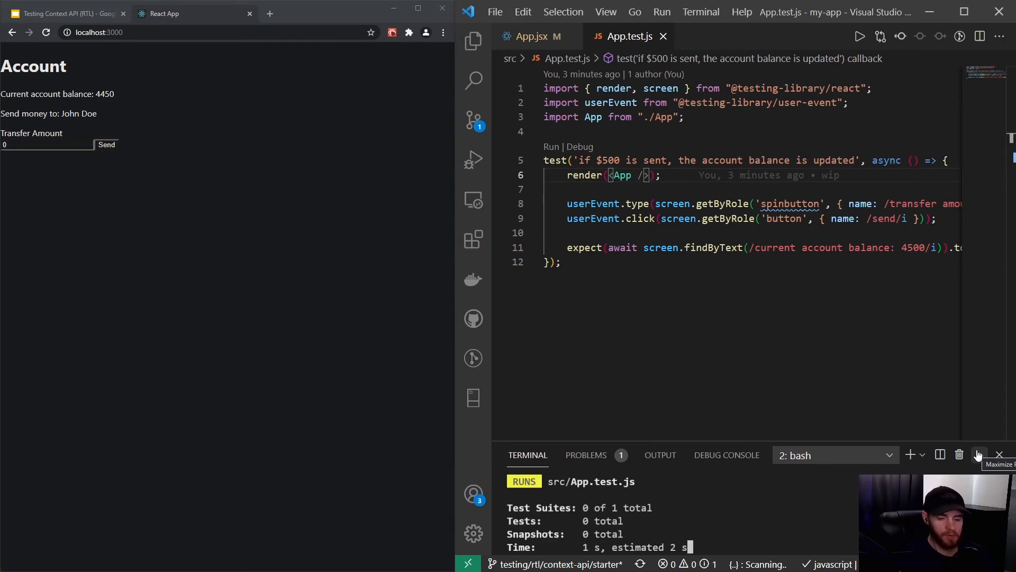
{"action": "left_click", "coordinate": [977, 454]}
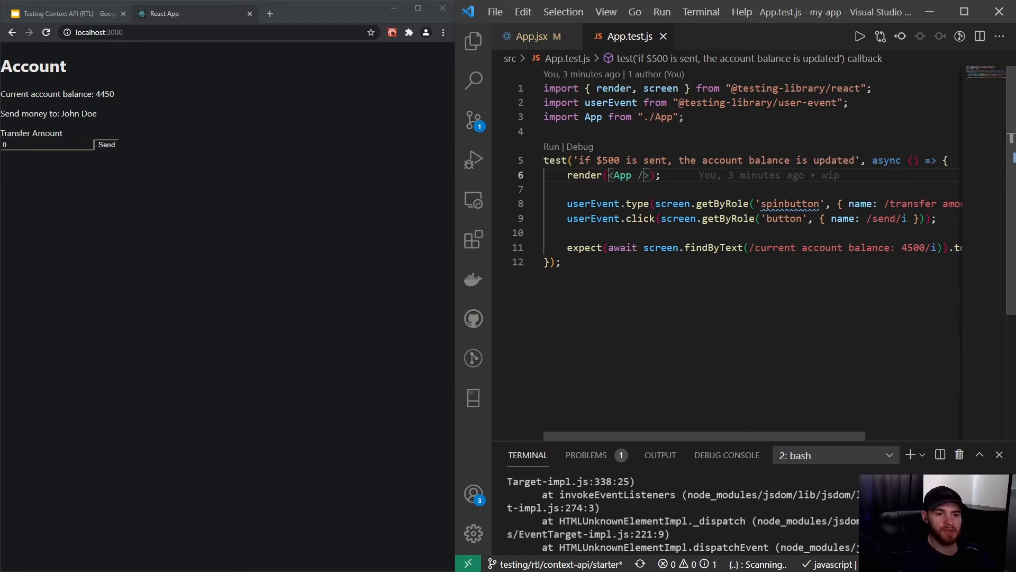
{"action": "mouse_move", "coordinate": [533, 36]}
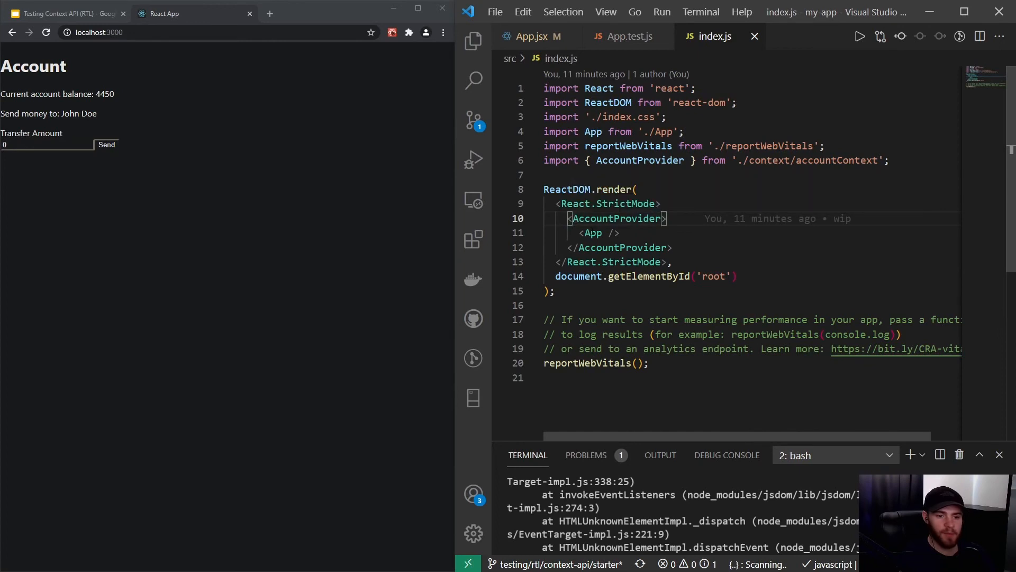
Step: Wrap <App /> in AccountProvider in the test's render call, importing the provider via autocomplete
{"action": "double_click", "coordinate": [616, 218]}
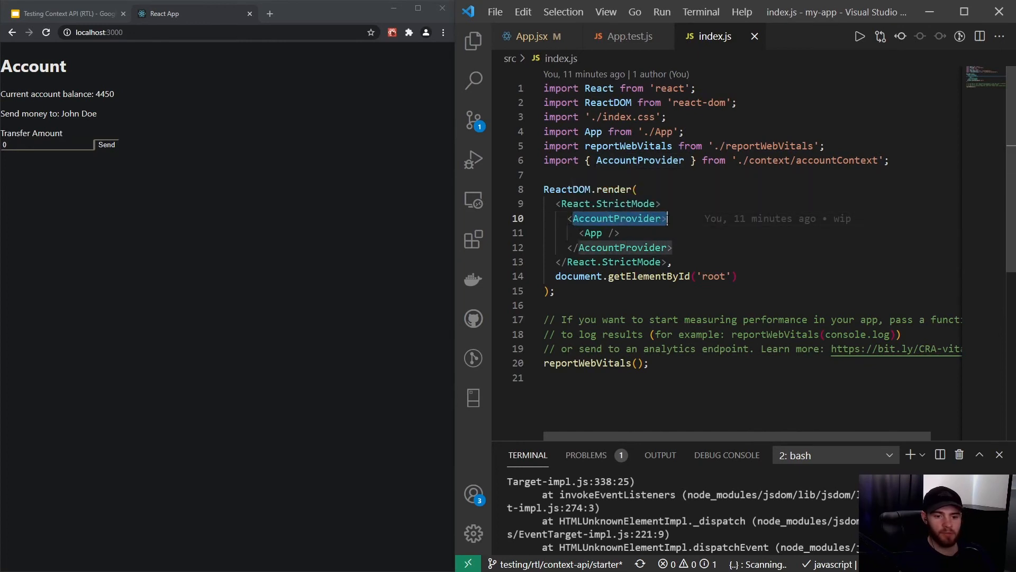
{"action": "left_click", "coordinate": [627, 36]}
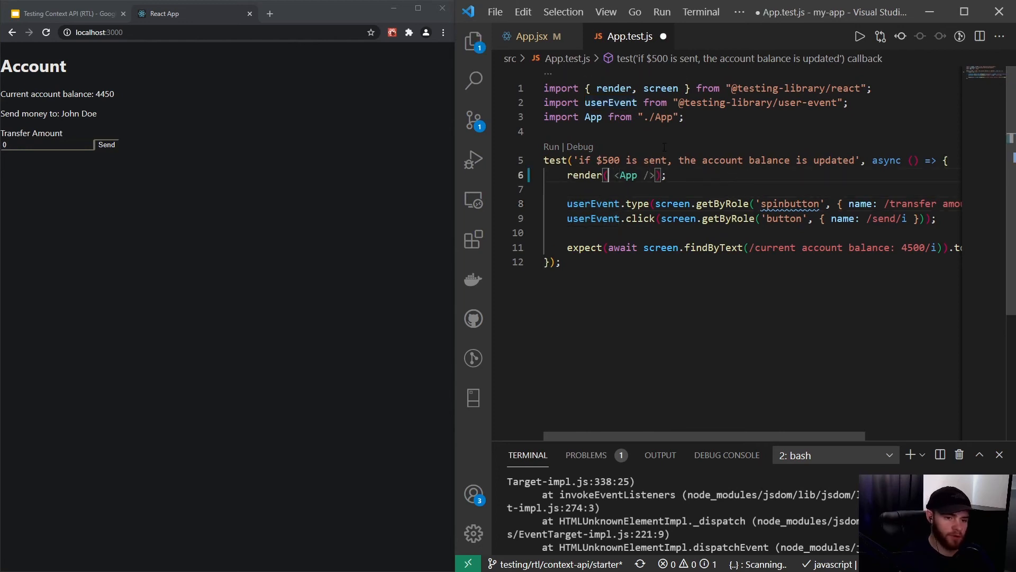
{"action": "type", "text": "c"}
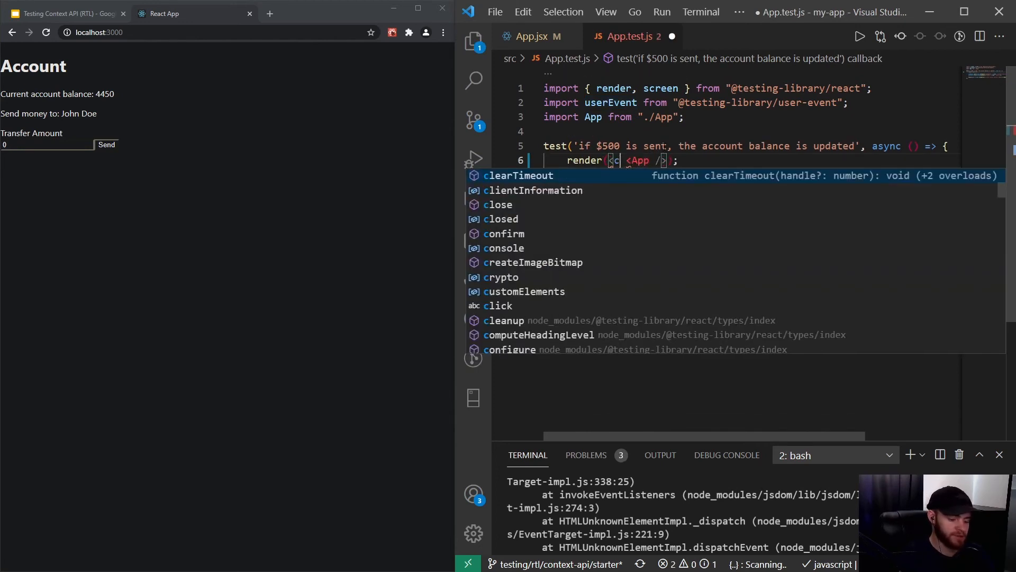
{"action": "type", "text": "accountProvider></AccountProvider>"}
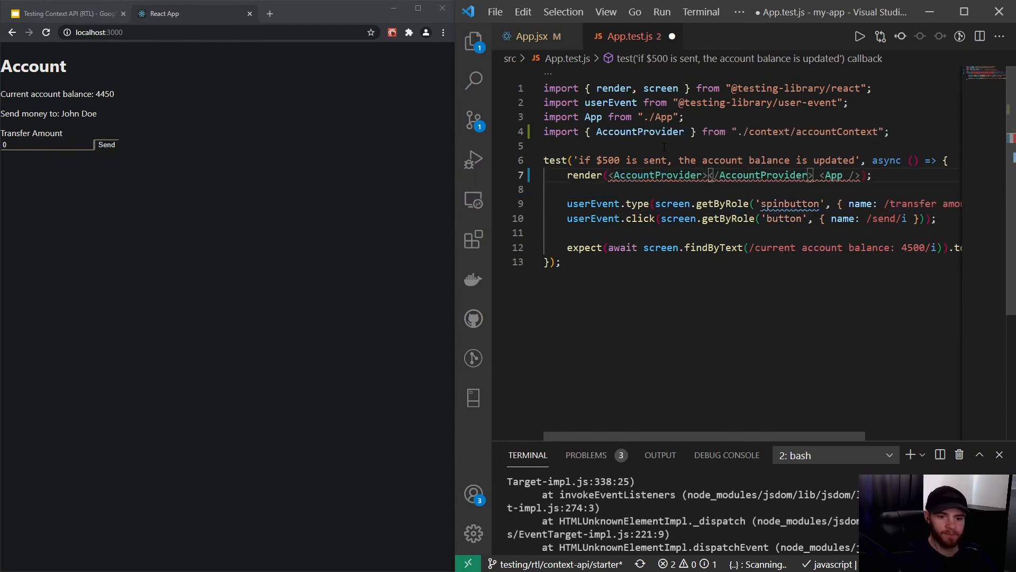
{"action": "double_click", "coordinate": [833, 175]}
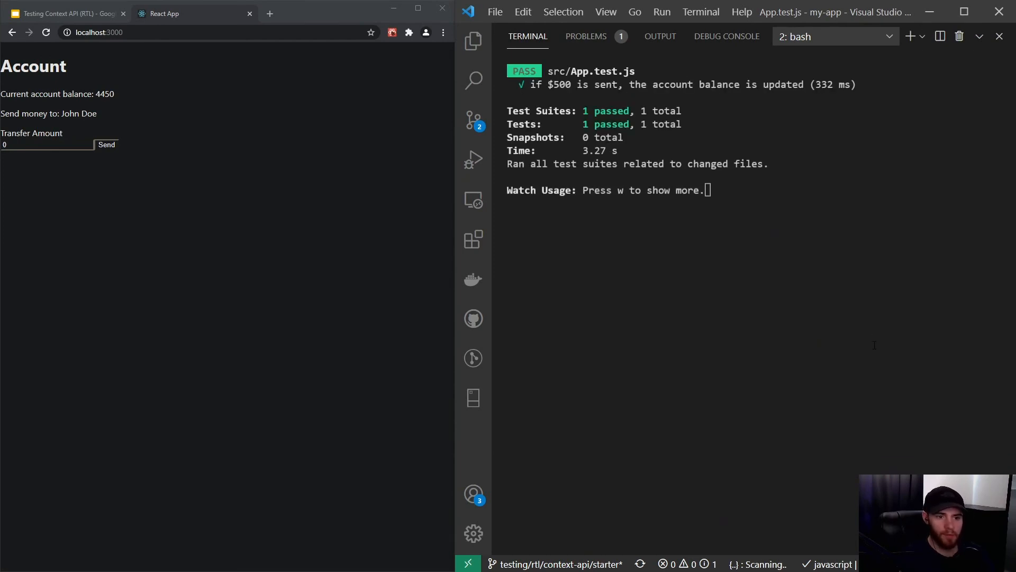
{"action": "mouse_move", "coordinate": [980, 36]}
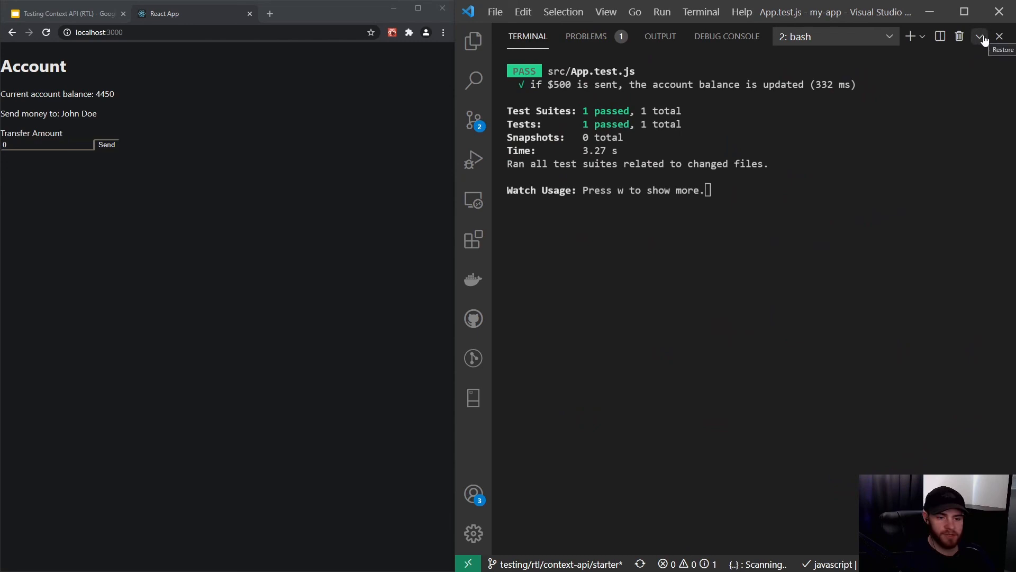
Step: Restore the terminal panel size so App.test.js shows above the passing test summary
{"action": "left_click", "coordinate": [981, 36]}
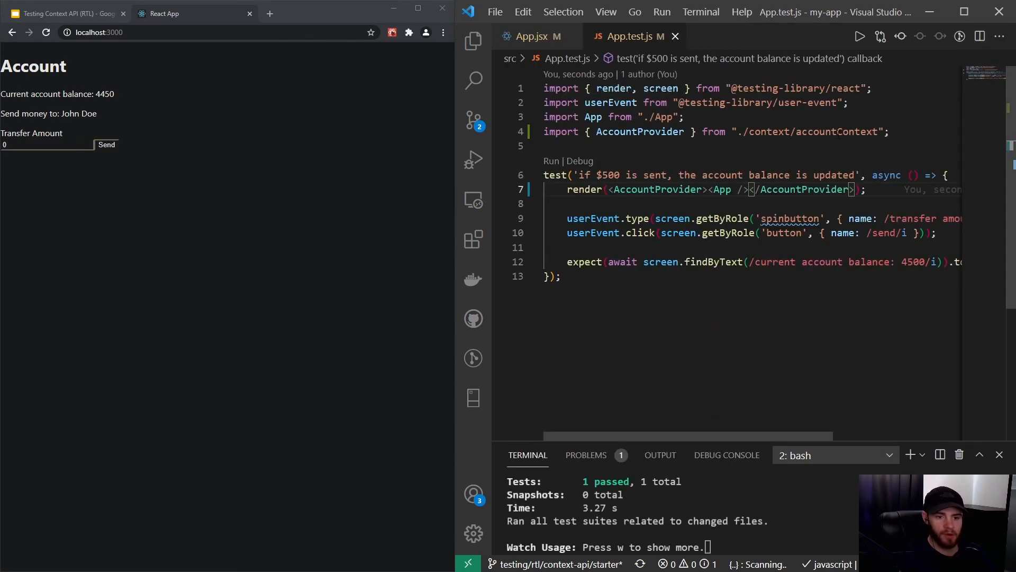